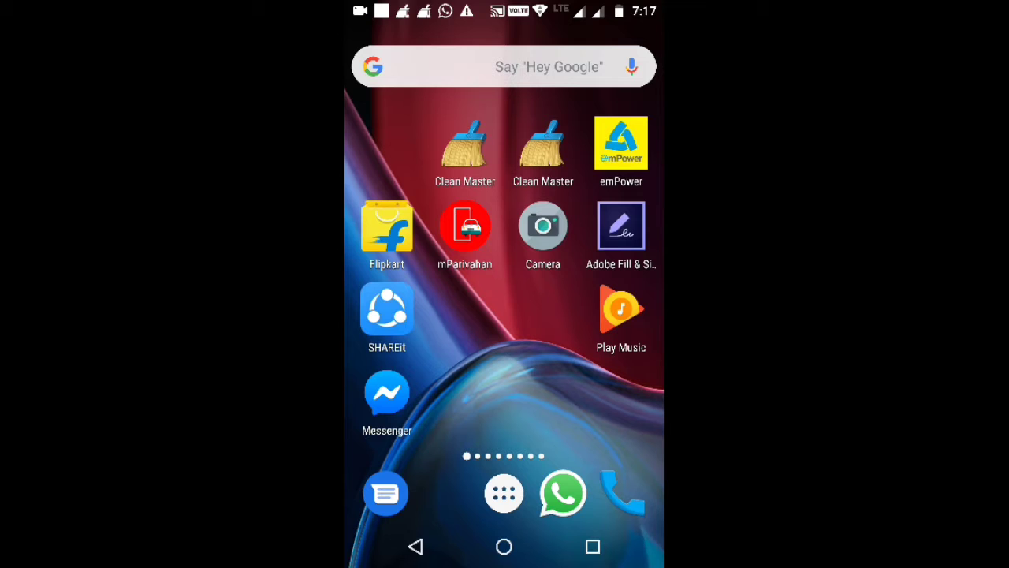
- Search the app drawer for 'Pla' to launch Google Play Store
click(503, 493)
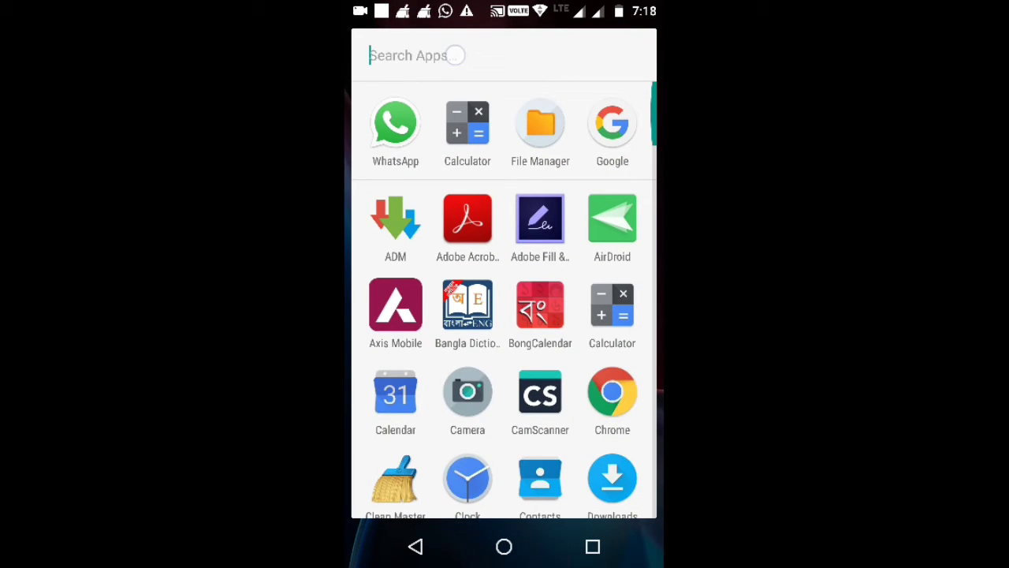
text(Pl)
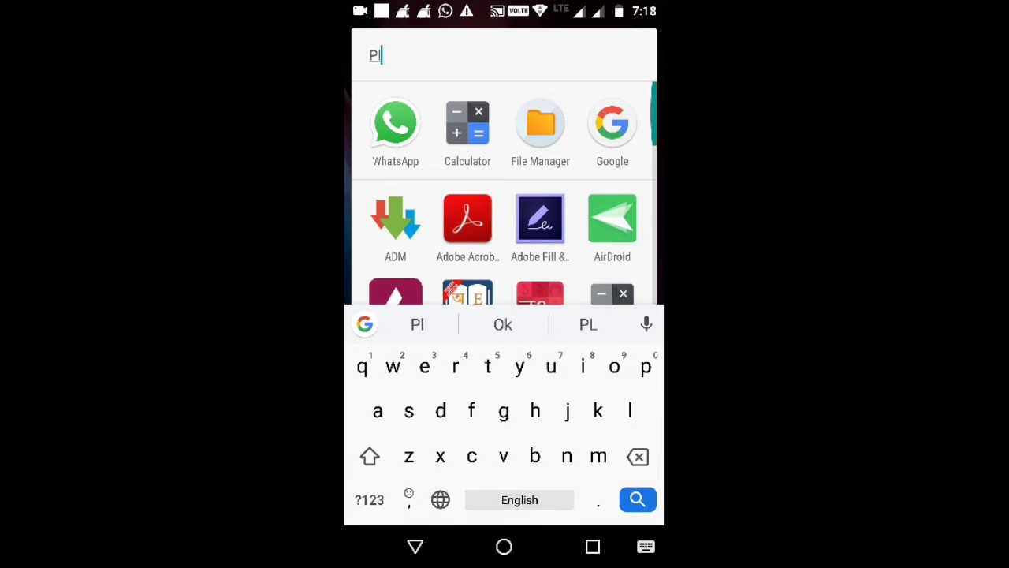
text(a)
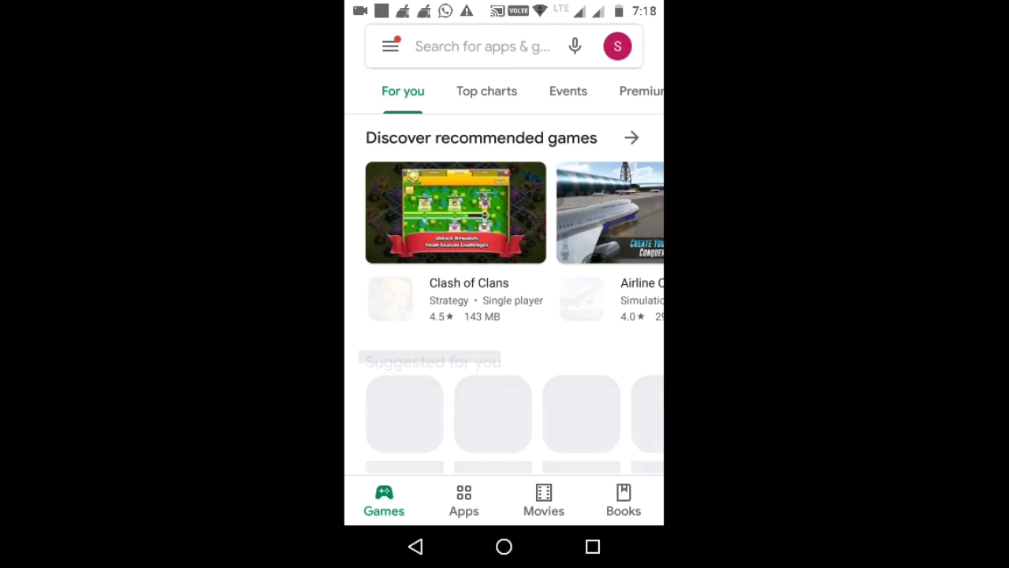
- Search Play Store for 'Adobe', open the Adobe Acrobat Reader listing, and scroll it
click(481, 46)
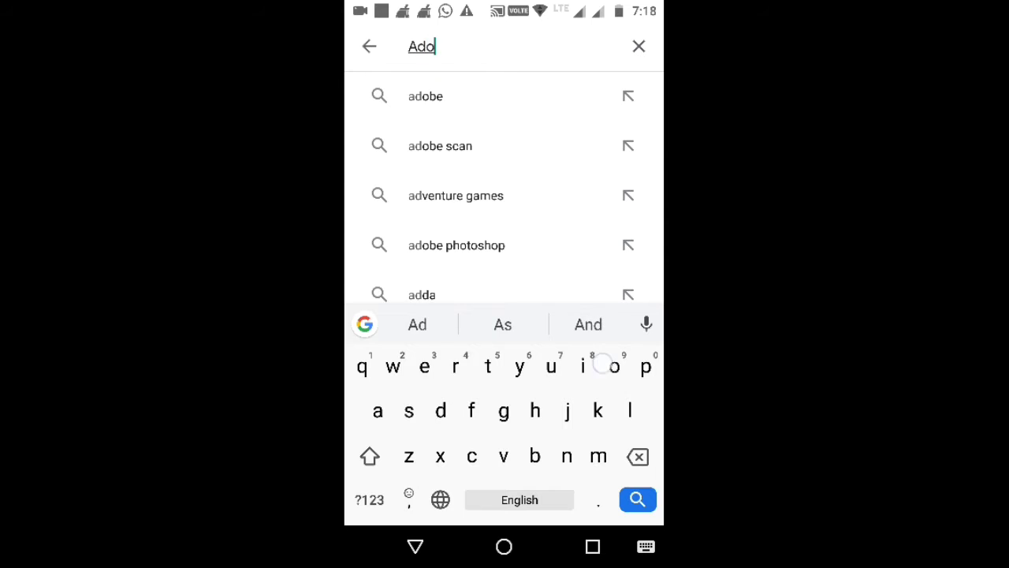
text(be)
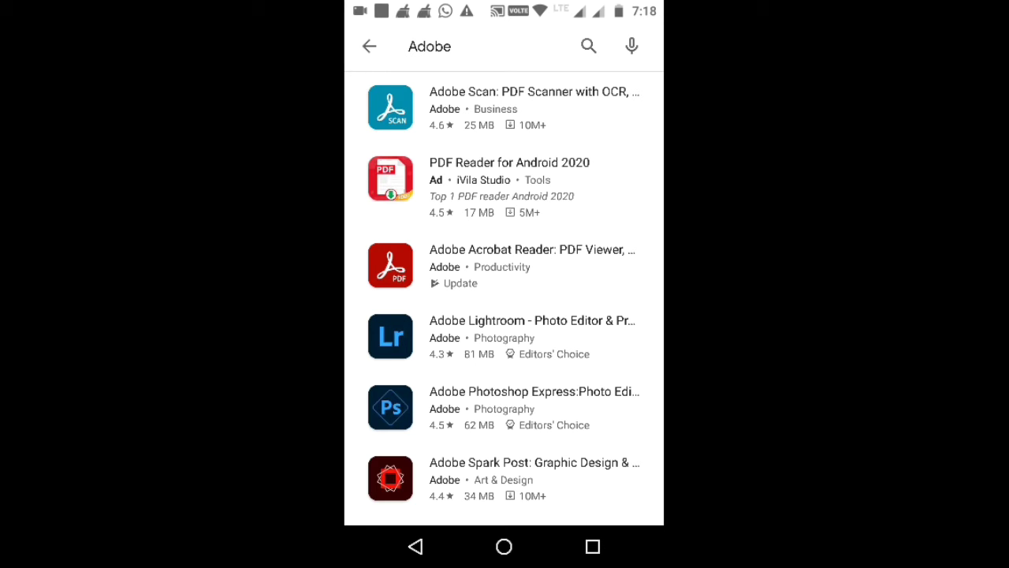
click(531, 249)
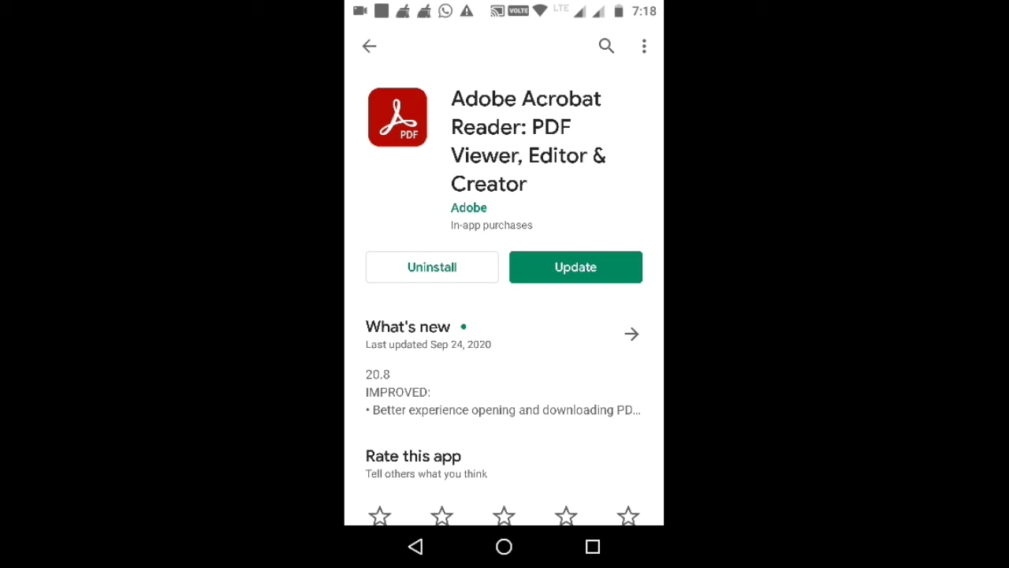
scroll(down, 3)
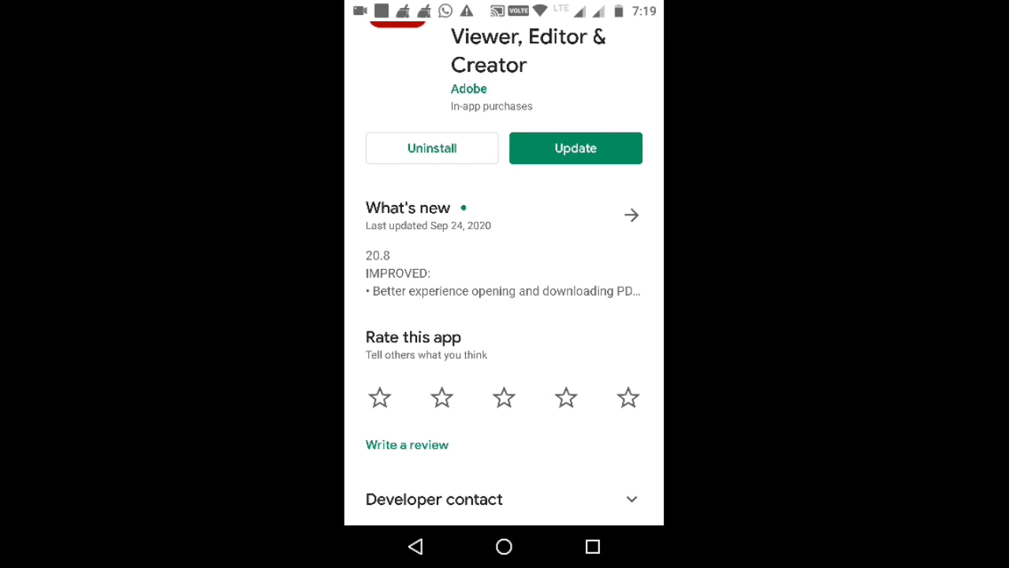
scroll(down, 3)
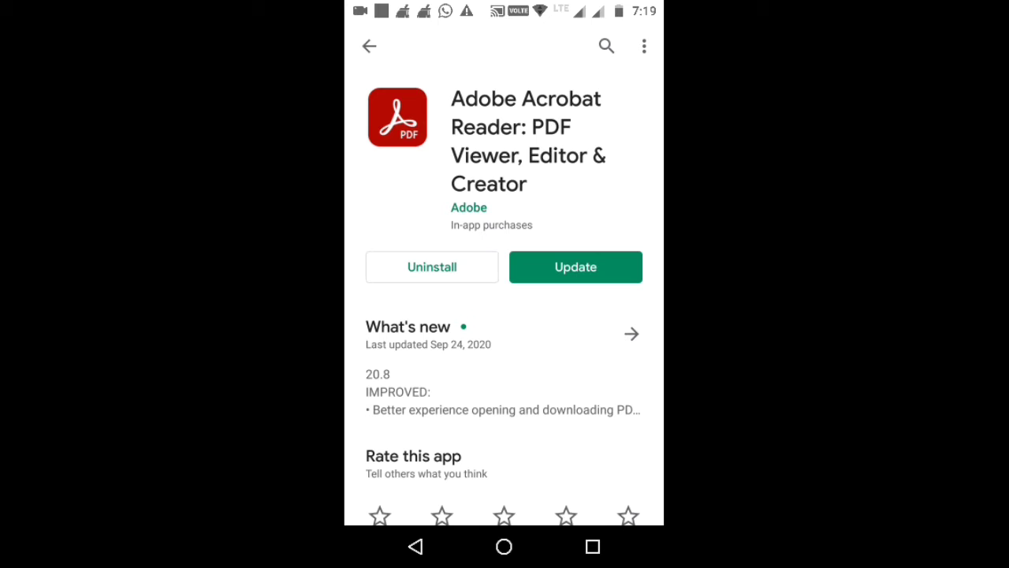
- From the home screen, search apps for 'Ad' and launch Adobe Acrobat Reader
click(504, 545)
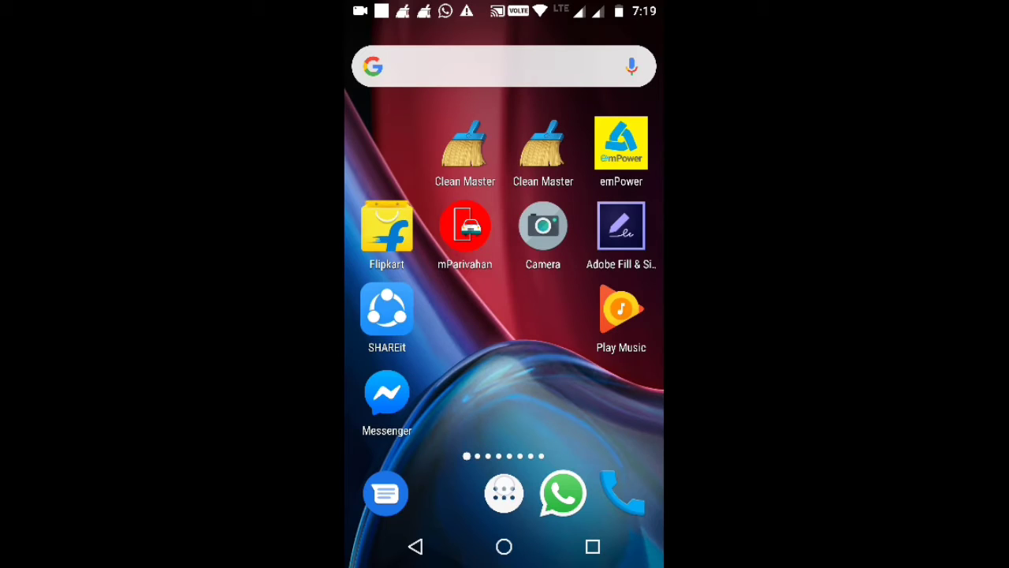
click(503, 493)
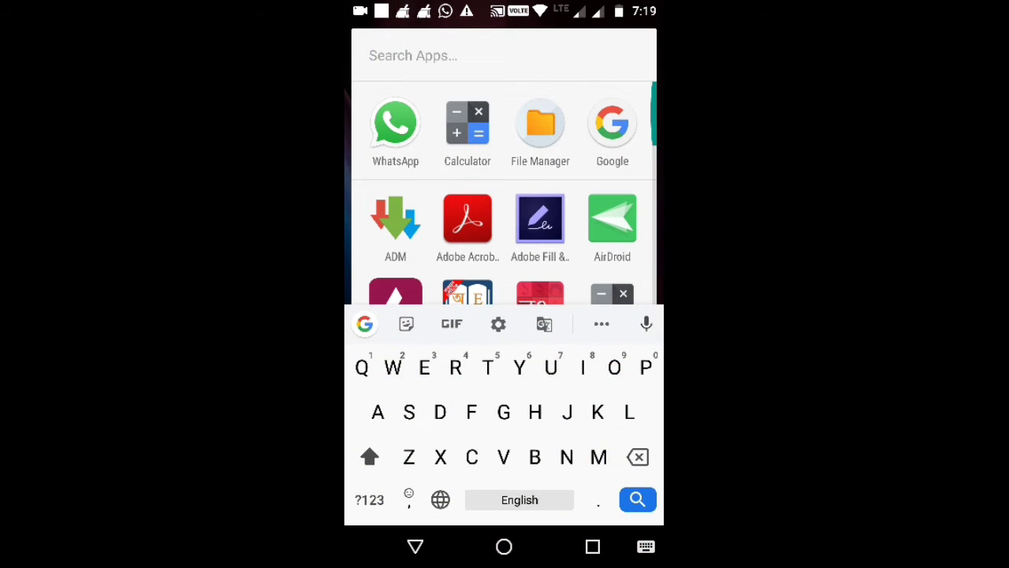
text(d)
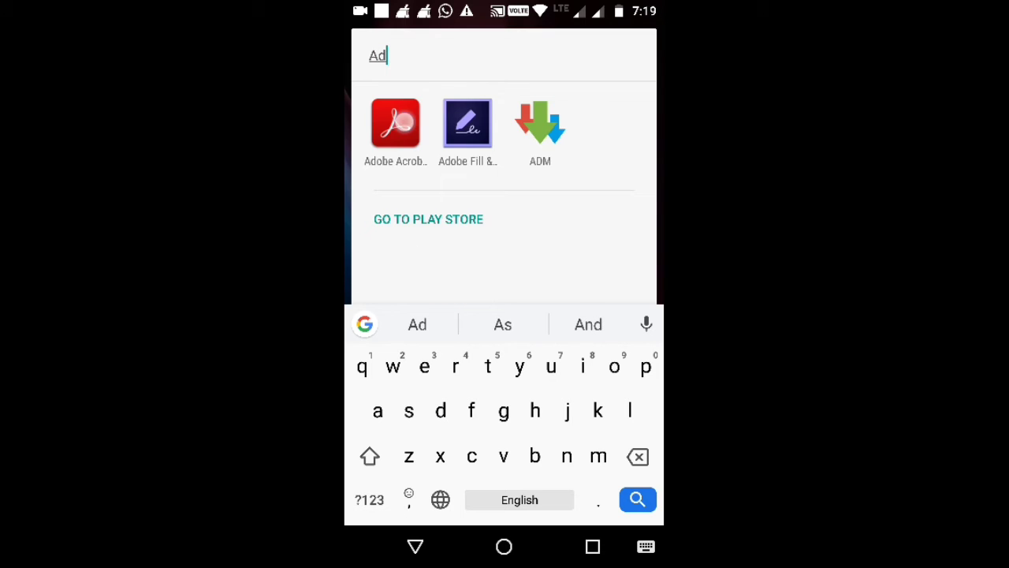
click(395, 121)
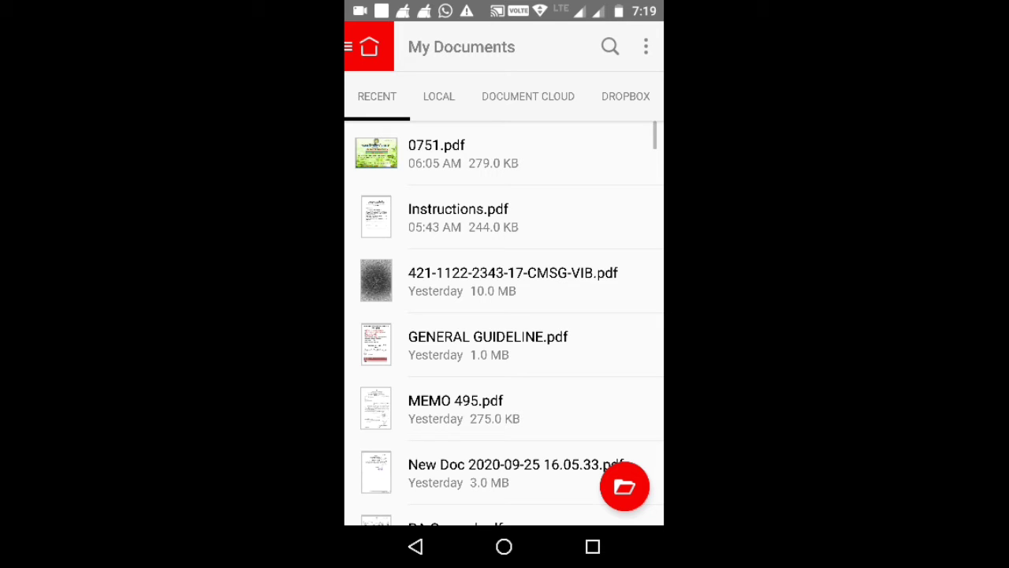
- Start the Scan tool from My Documents to capture pages
click(368, 47)
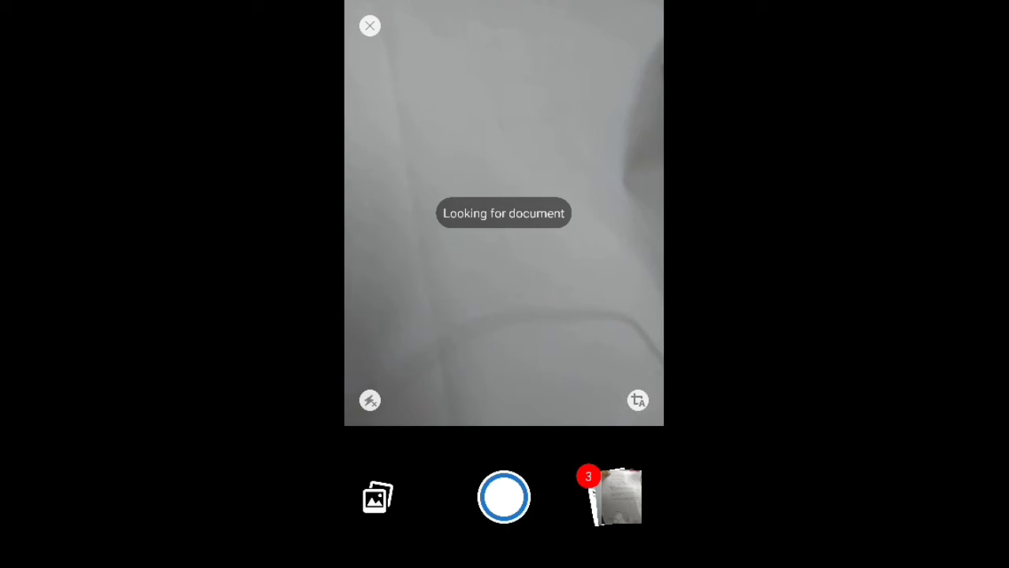
- In scan review, rotate page 2 two quarter turns, then view the reorder overview
click(615, 495)
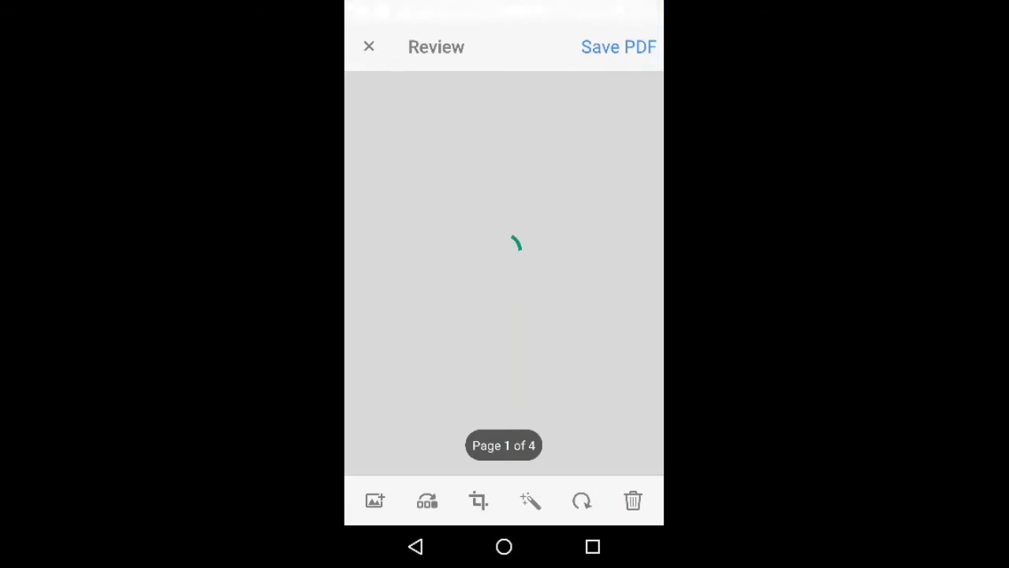
scroll(left, 3)
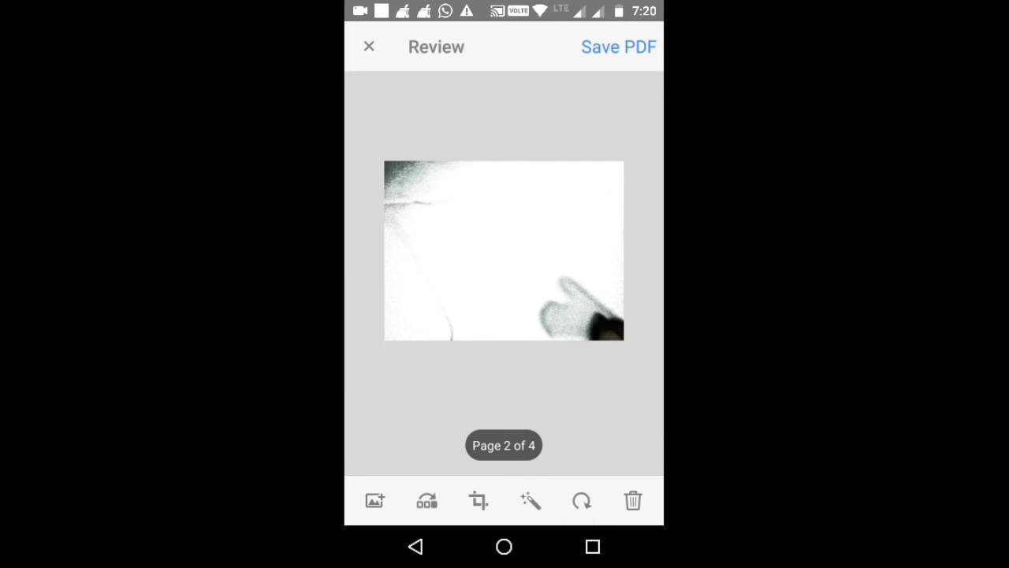
click(581, 500)
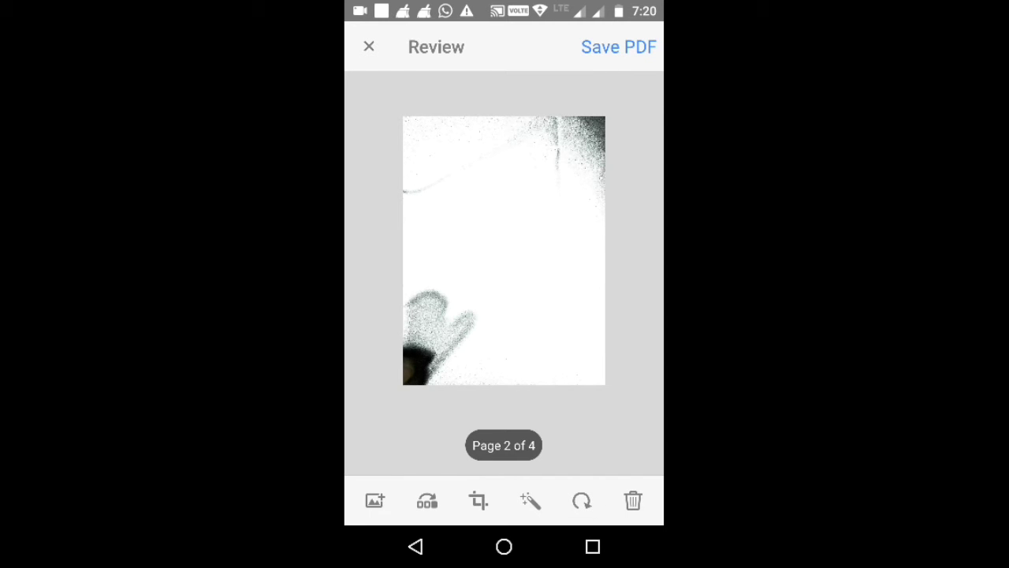
click(582, 501)
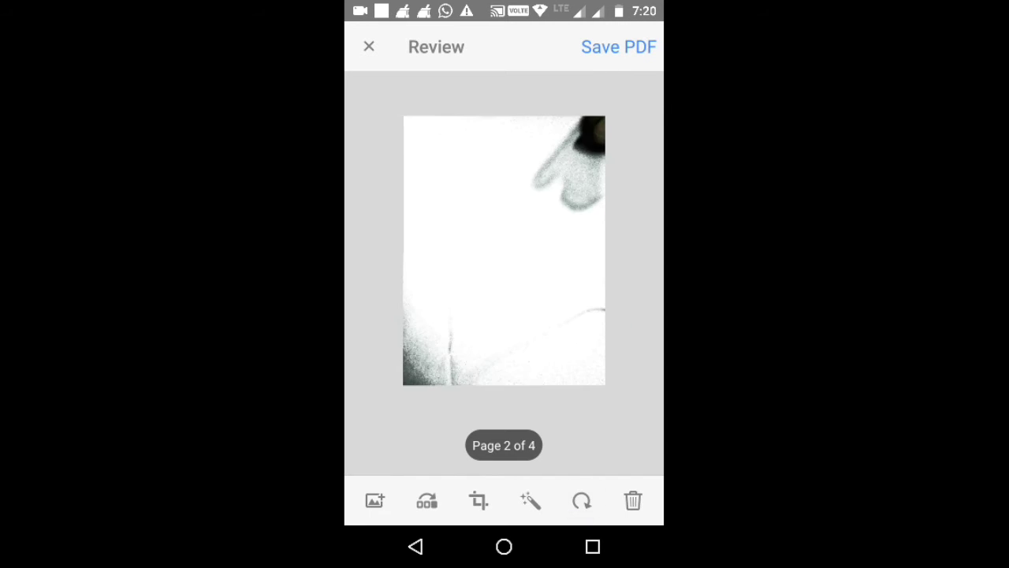
click(426, 500)
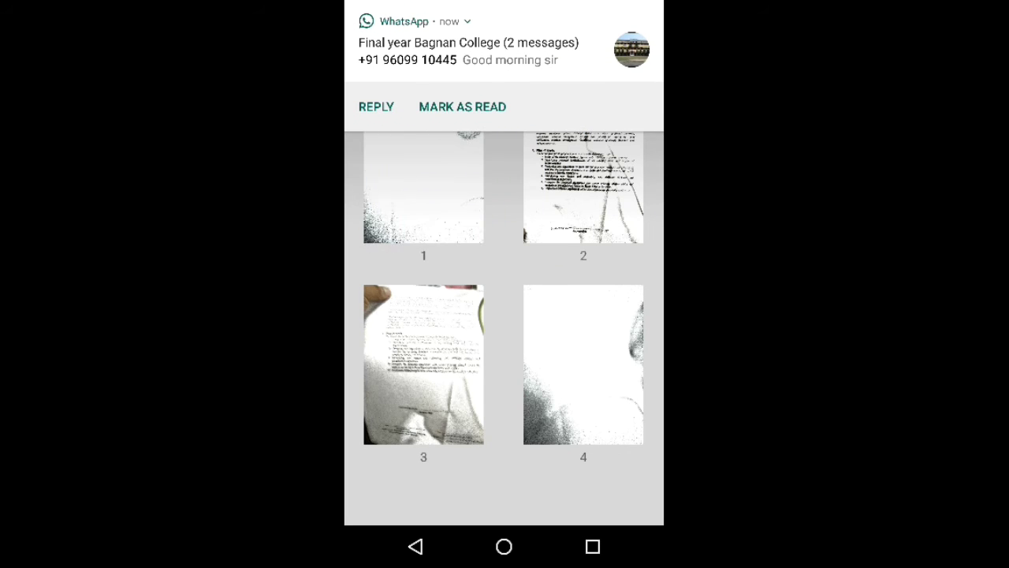
- Accept the current page order and save the four-page scan as a PDF
click(582, 187)
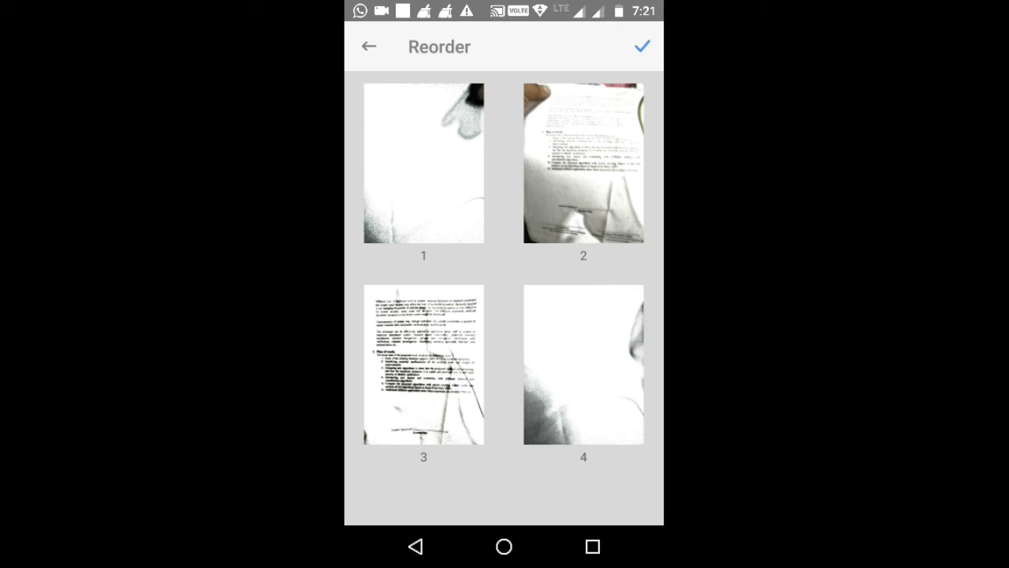
click(643, 46)
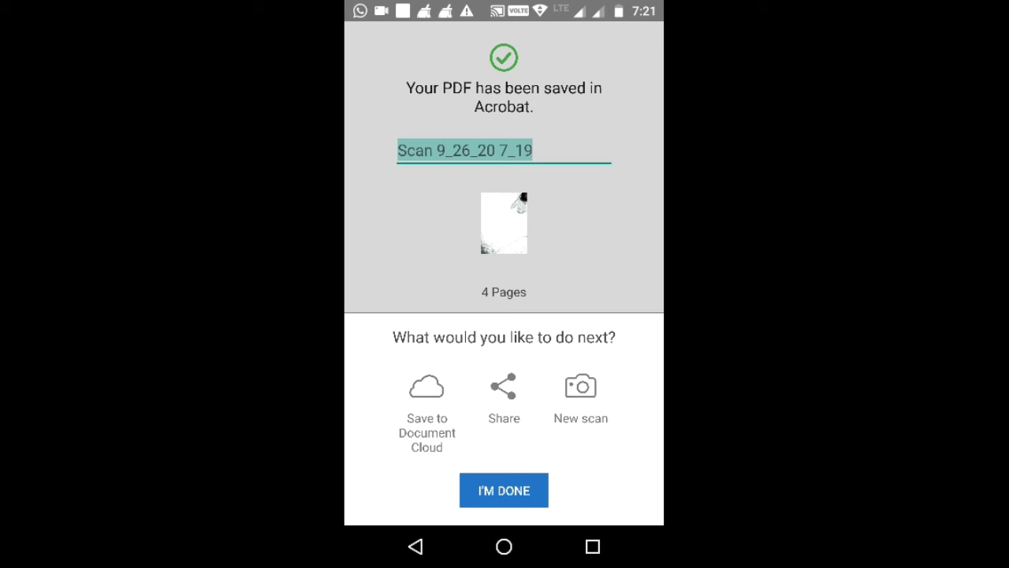
click(504, 151)
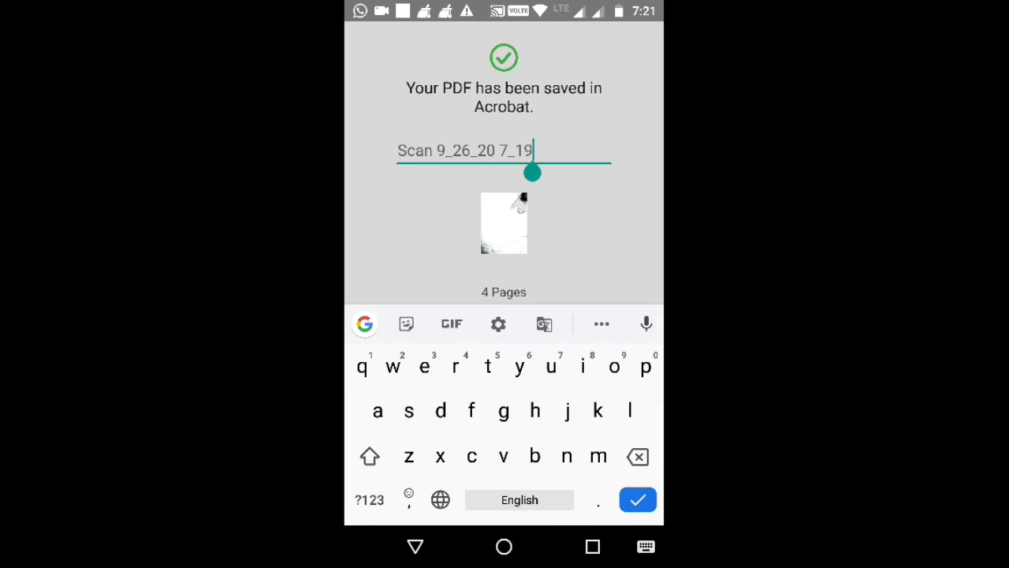
click(637, 456)
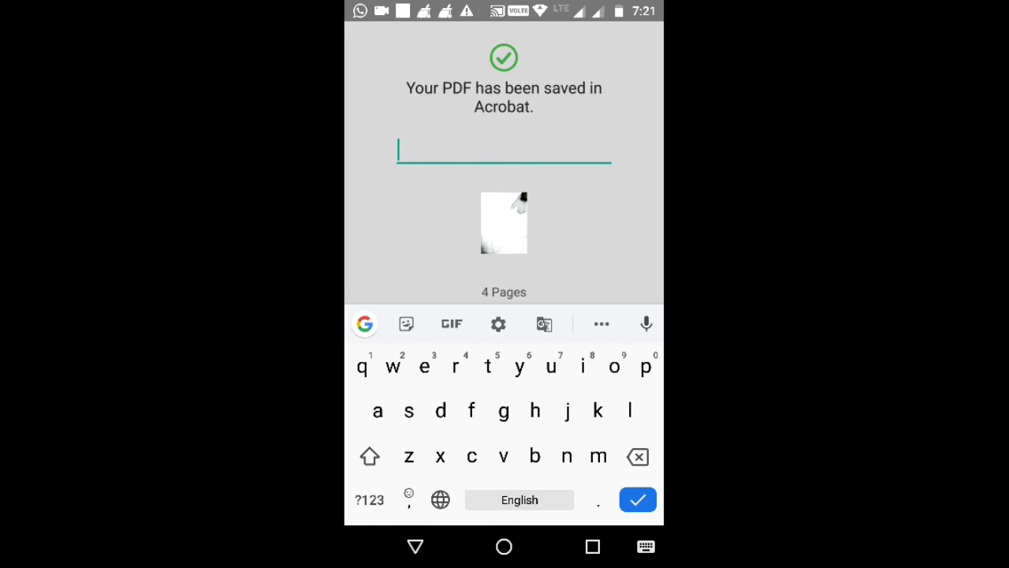
click(369, 499)
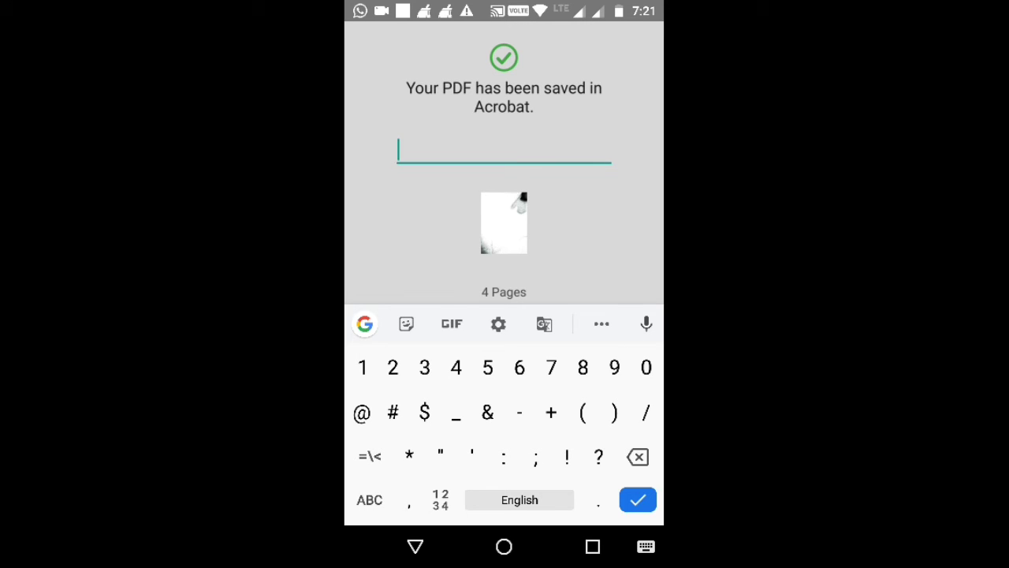
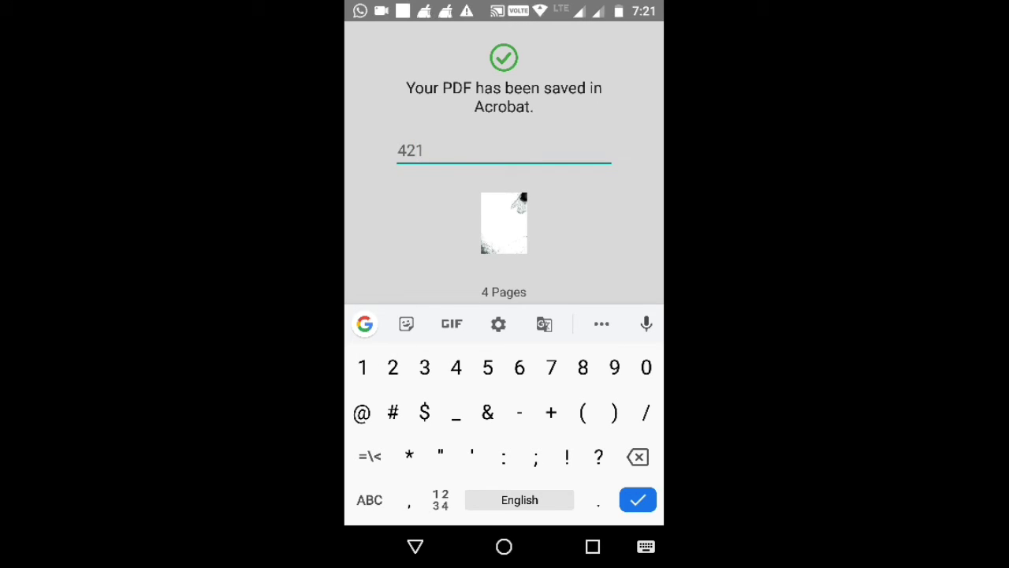
click(518, 413)
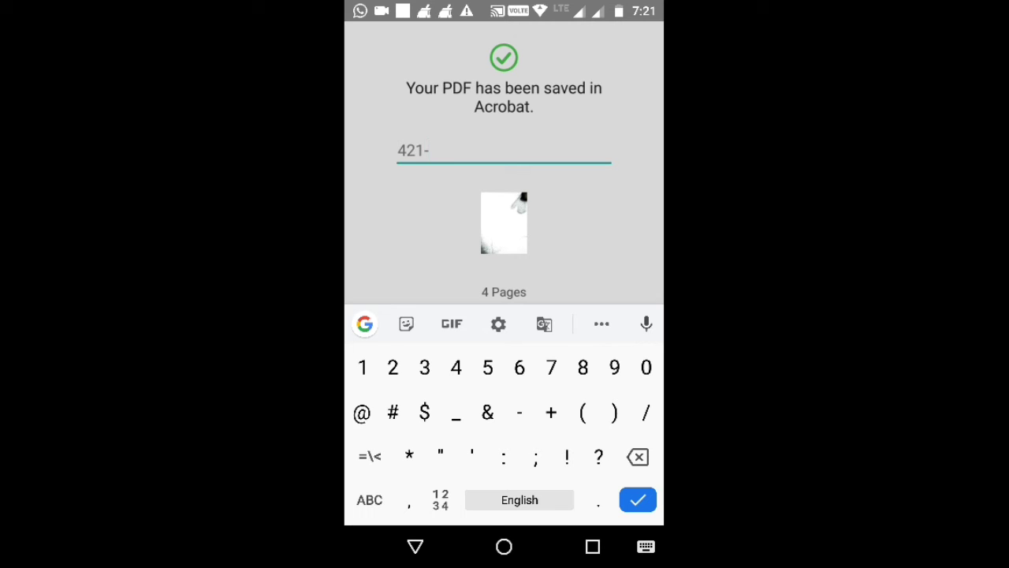
text(1121)
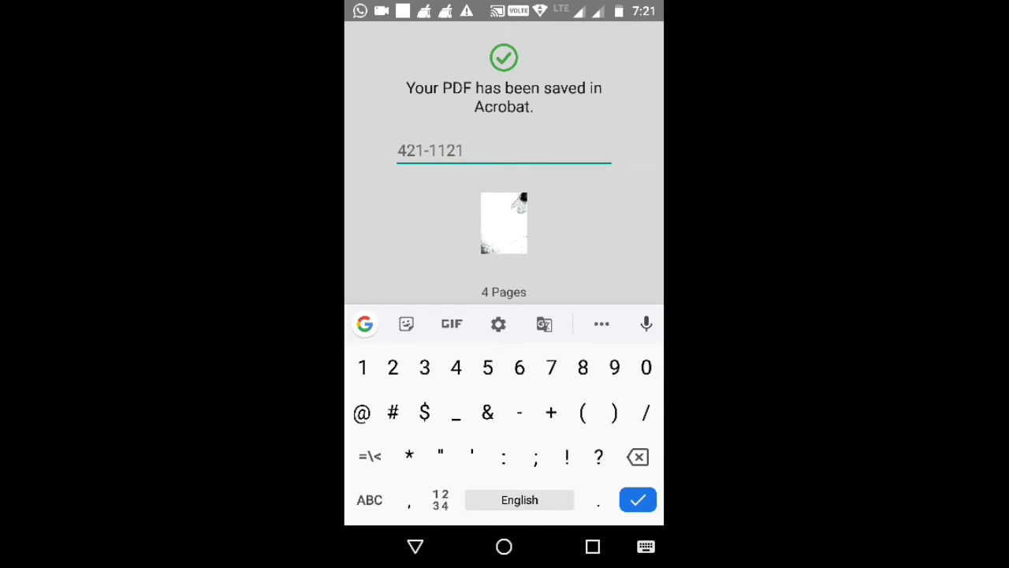
click(646, 367)
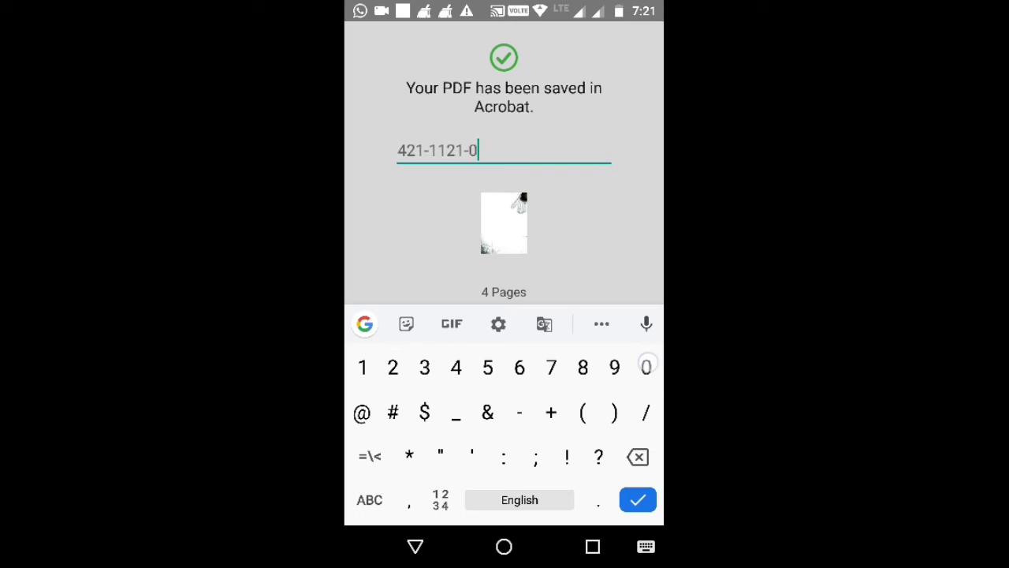
text(012)
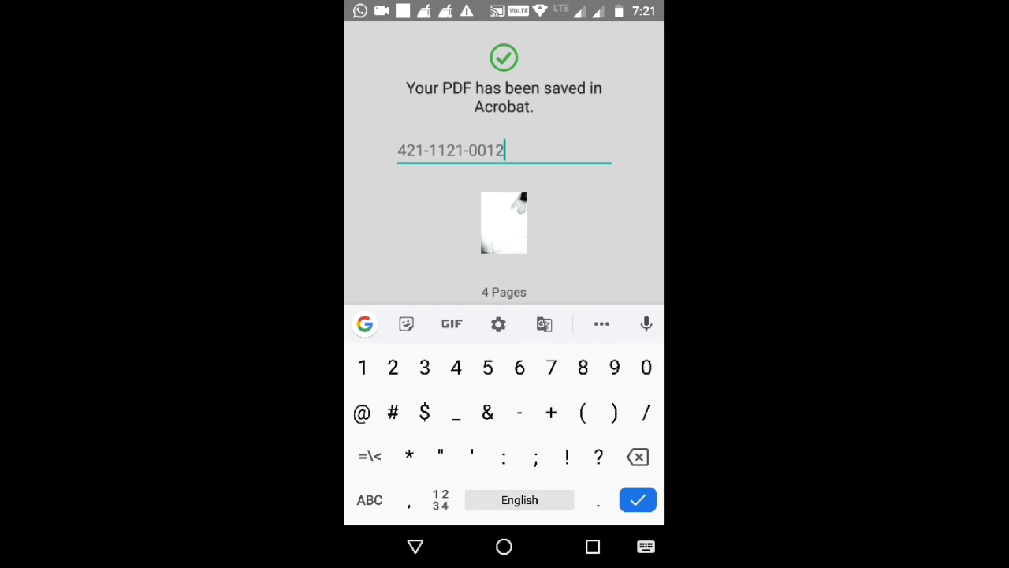
text(-17-)
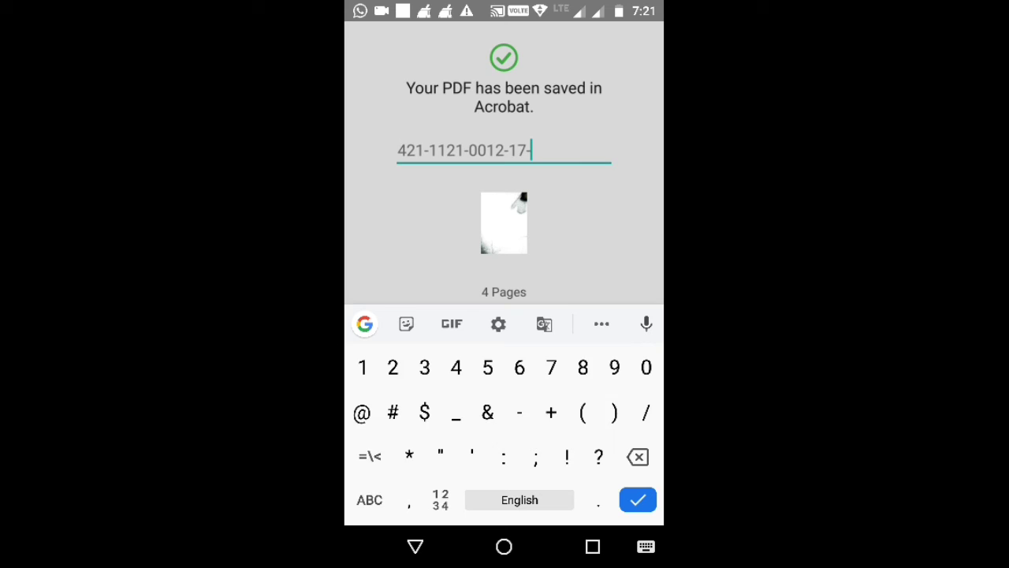
- Finish the name with 'phsg-viB' and confirm it
click(369, 499)
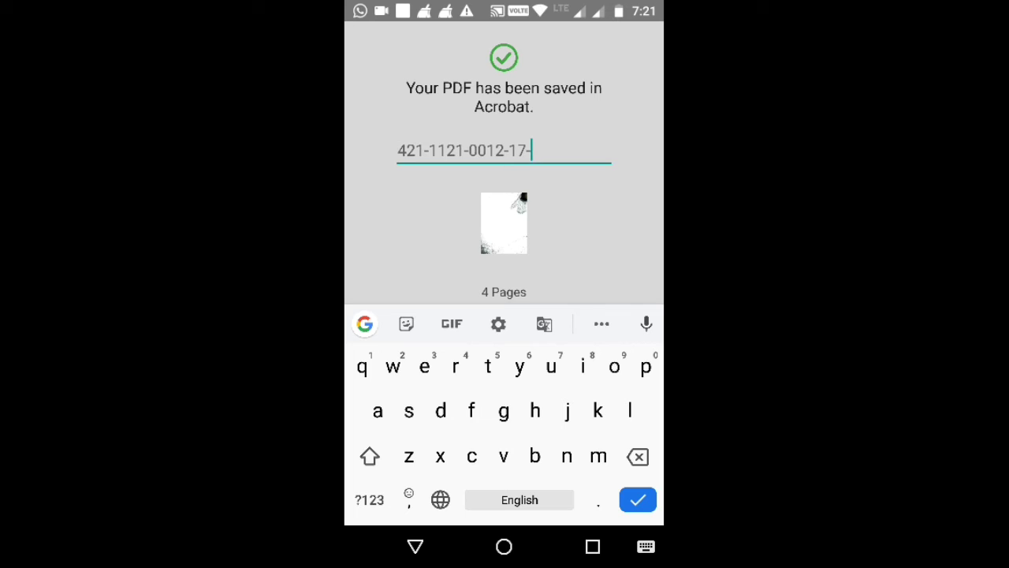
text(phsg)
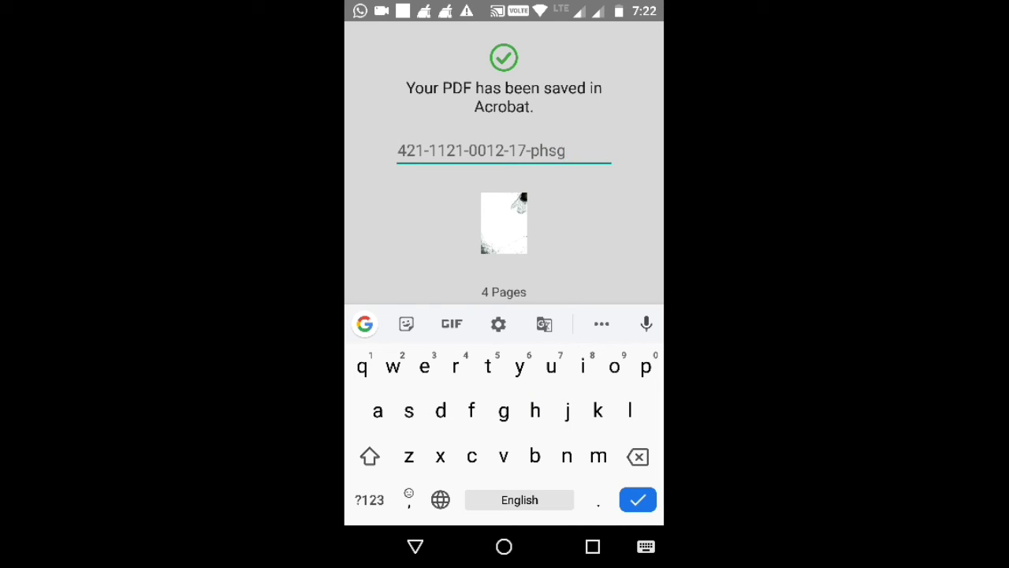
click(369, 499)
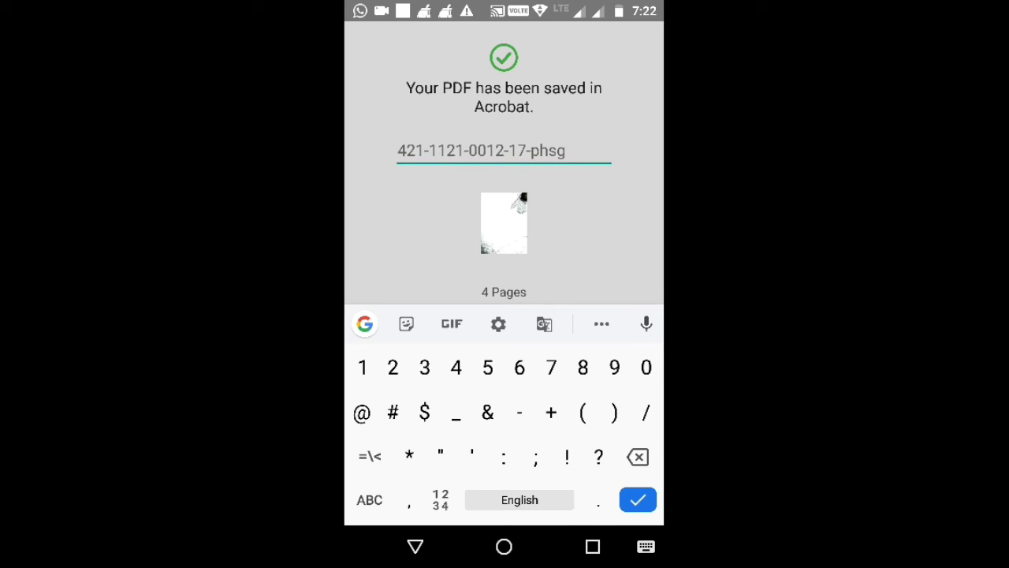
text(-vi)
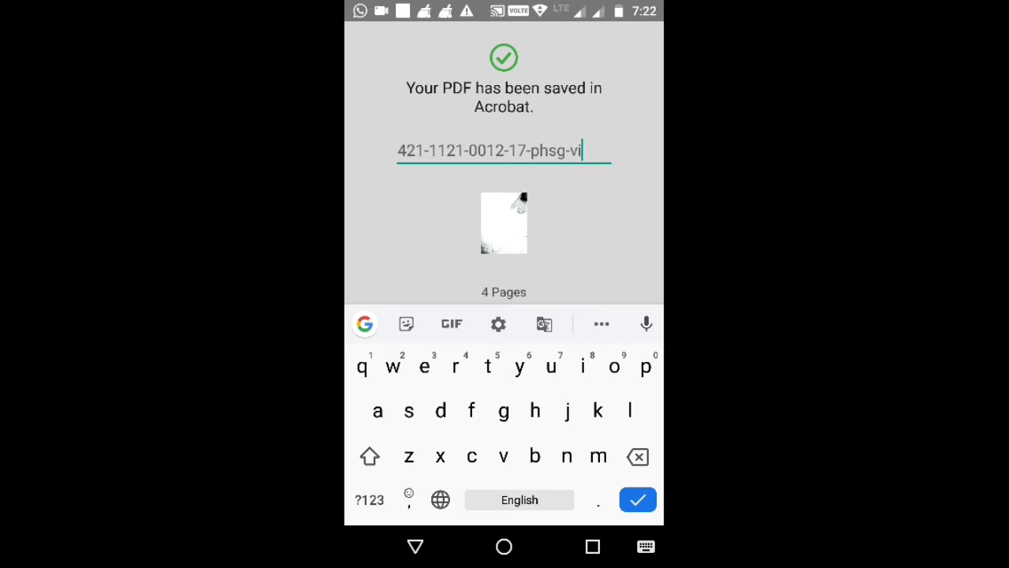
click(369, 456)
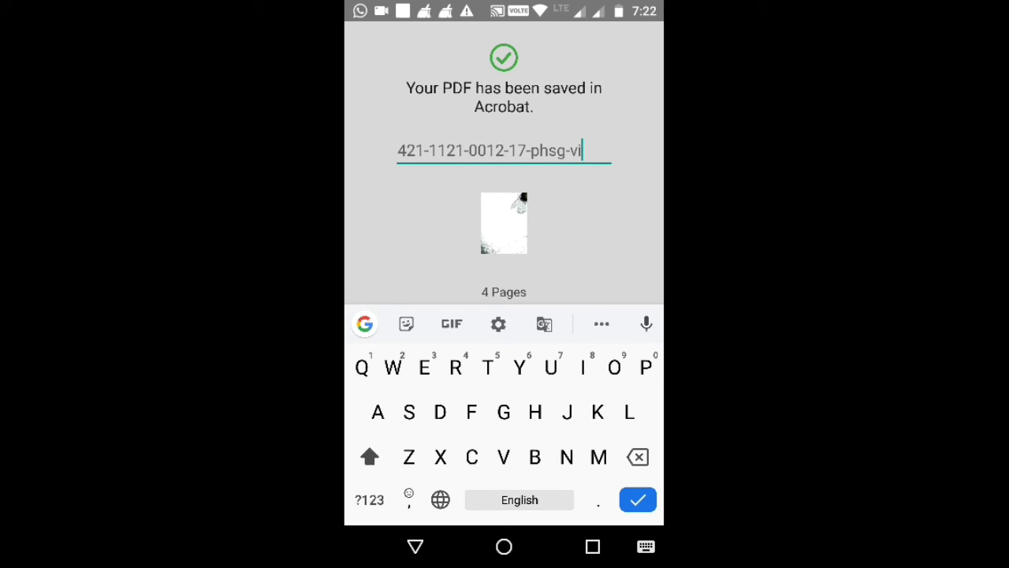
text(B)
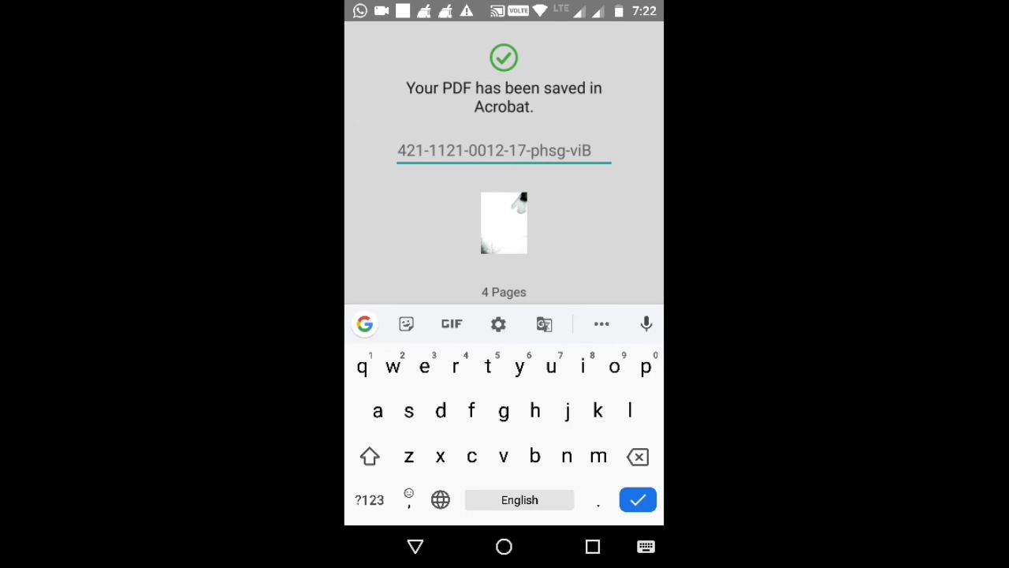
click(636, 499)
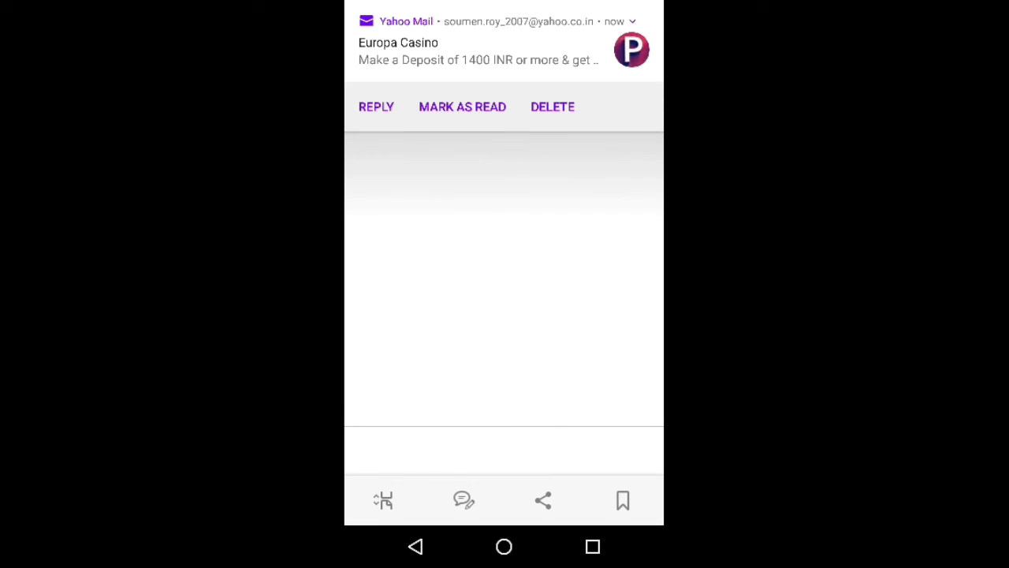
- Share the PDF file itself, not a link, through Gmail
click(542, 500)
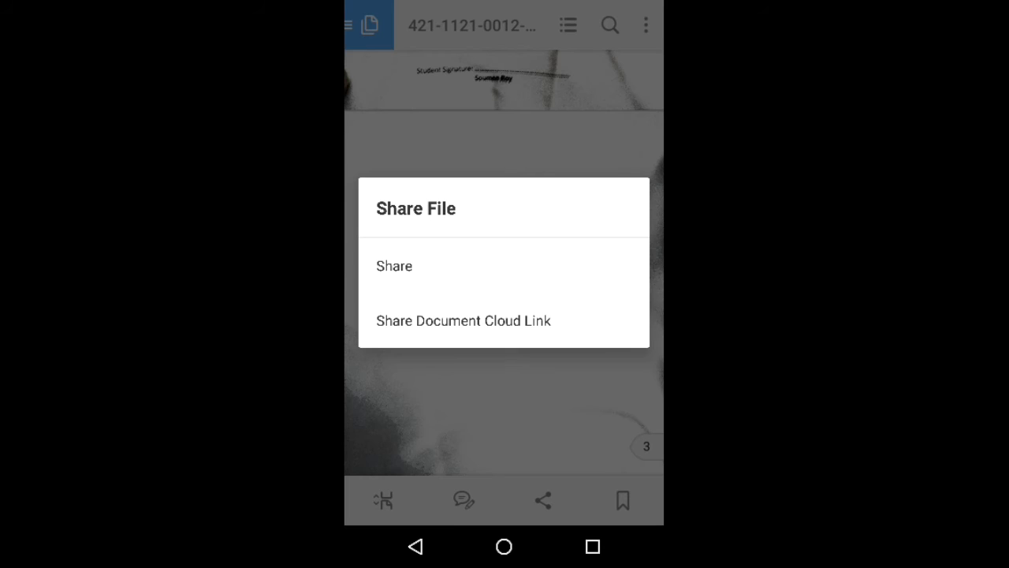
click(393, 265)
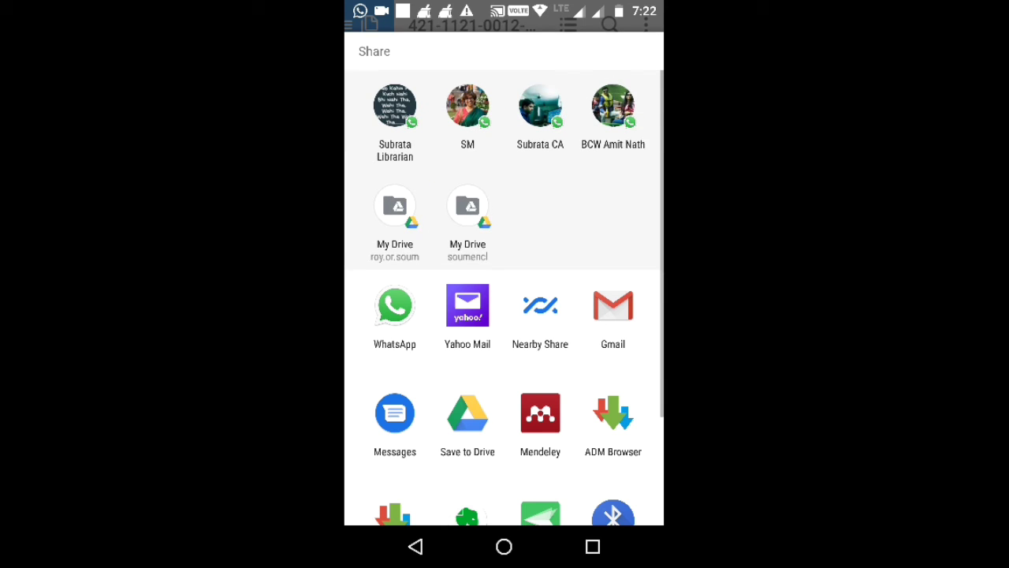
click(613, 308)
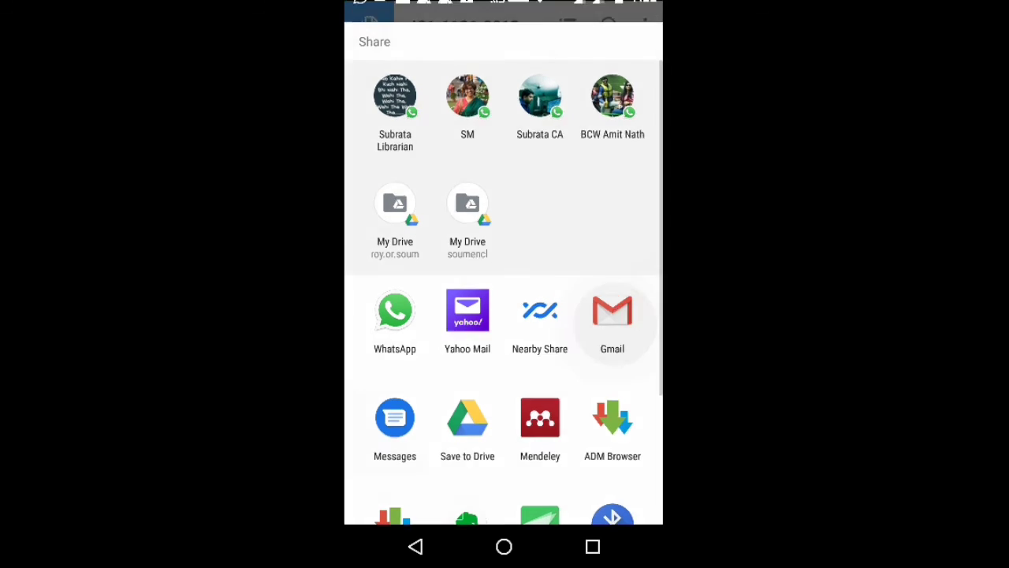
click(611, 309)
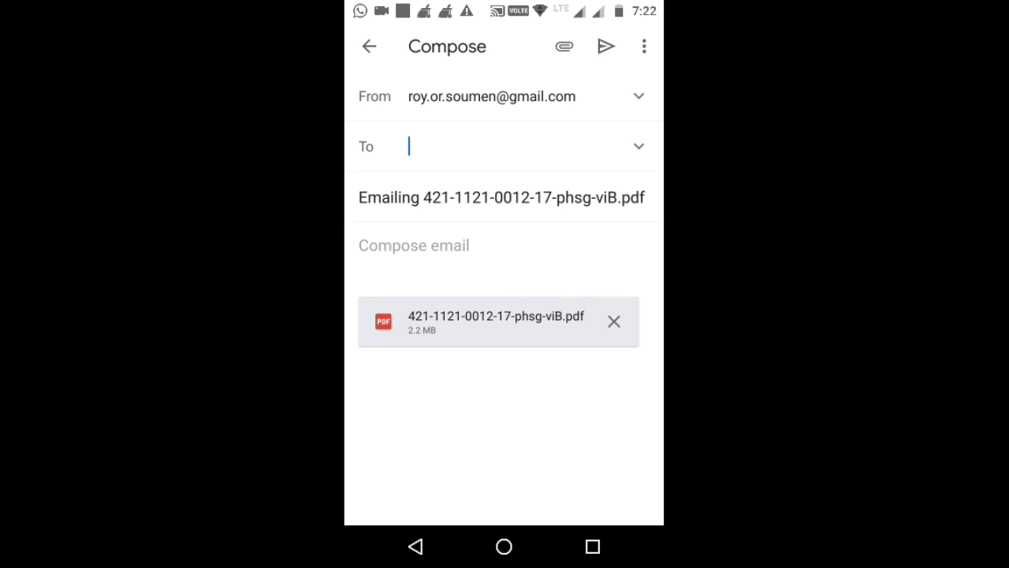
click(520, 146)
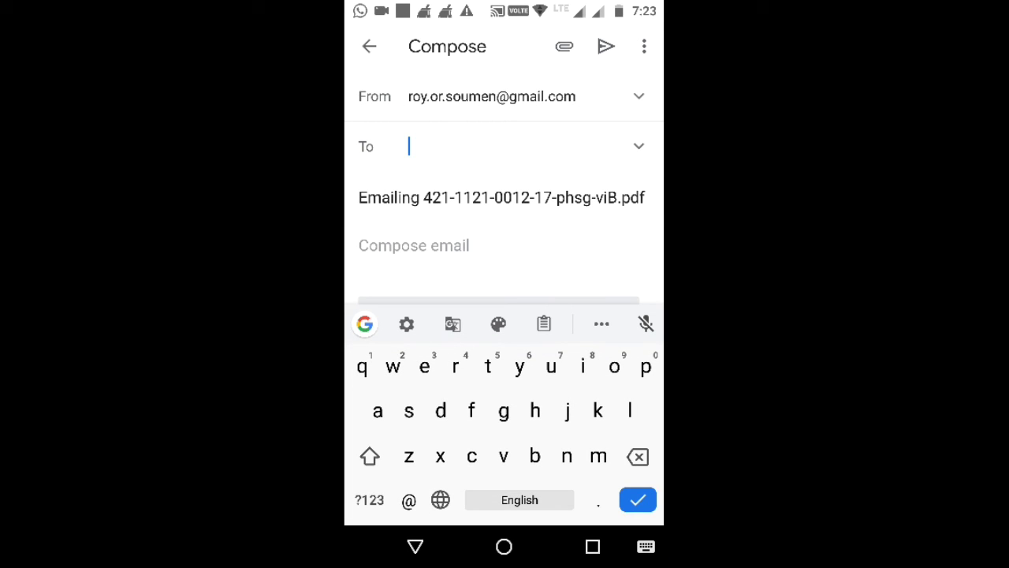
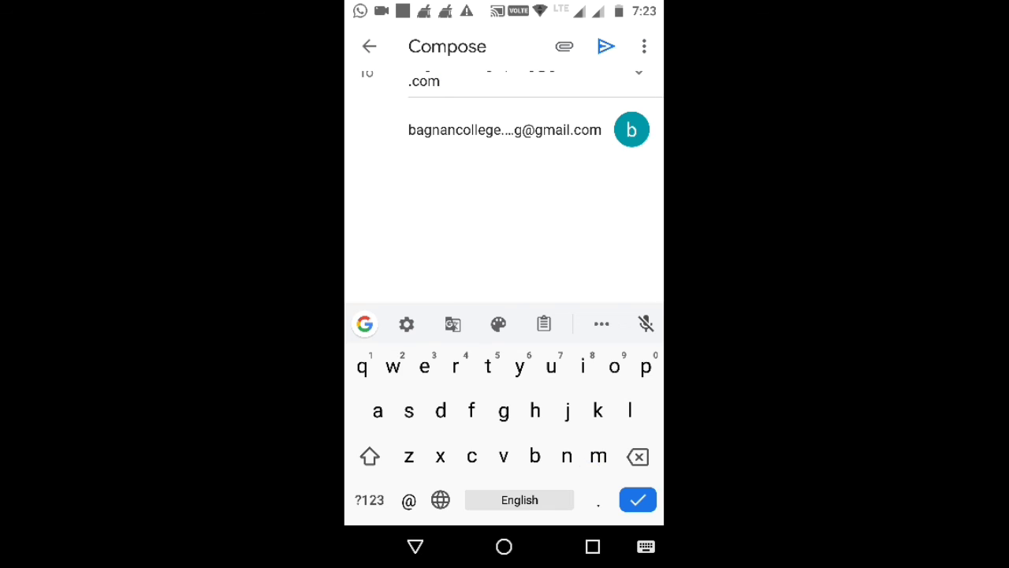